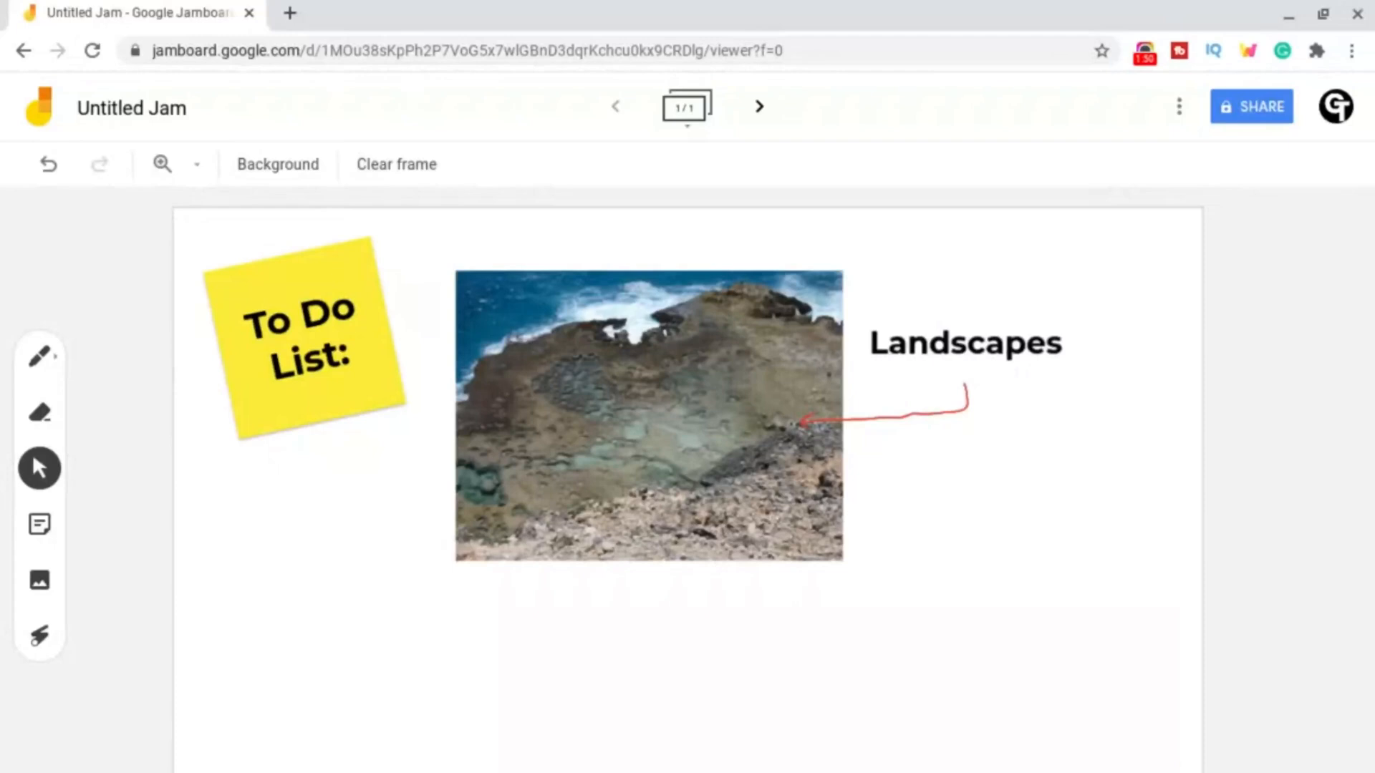
mouse_move(86, 209)
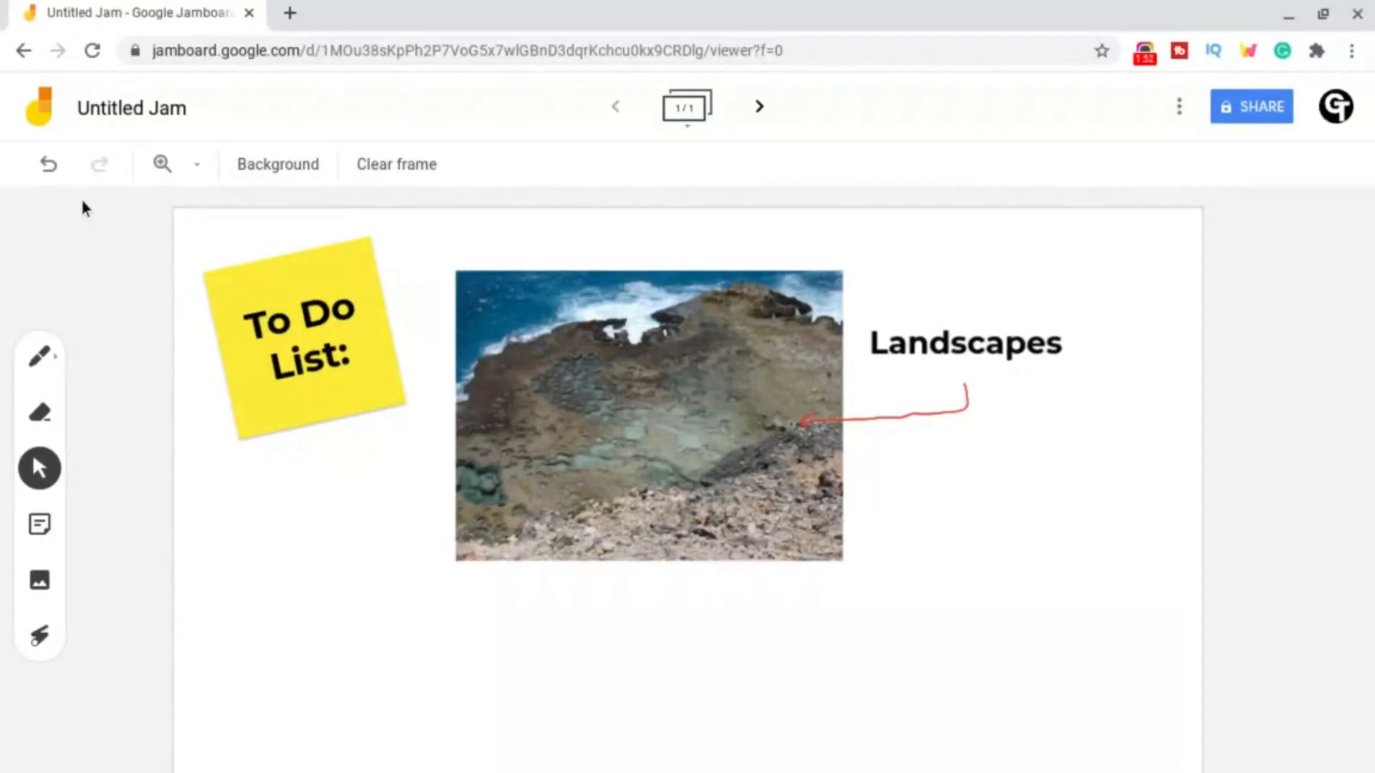
mouse_move(140, 194)
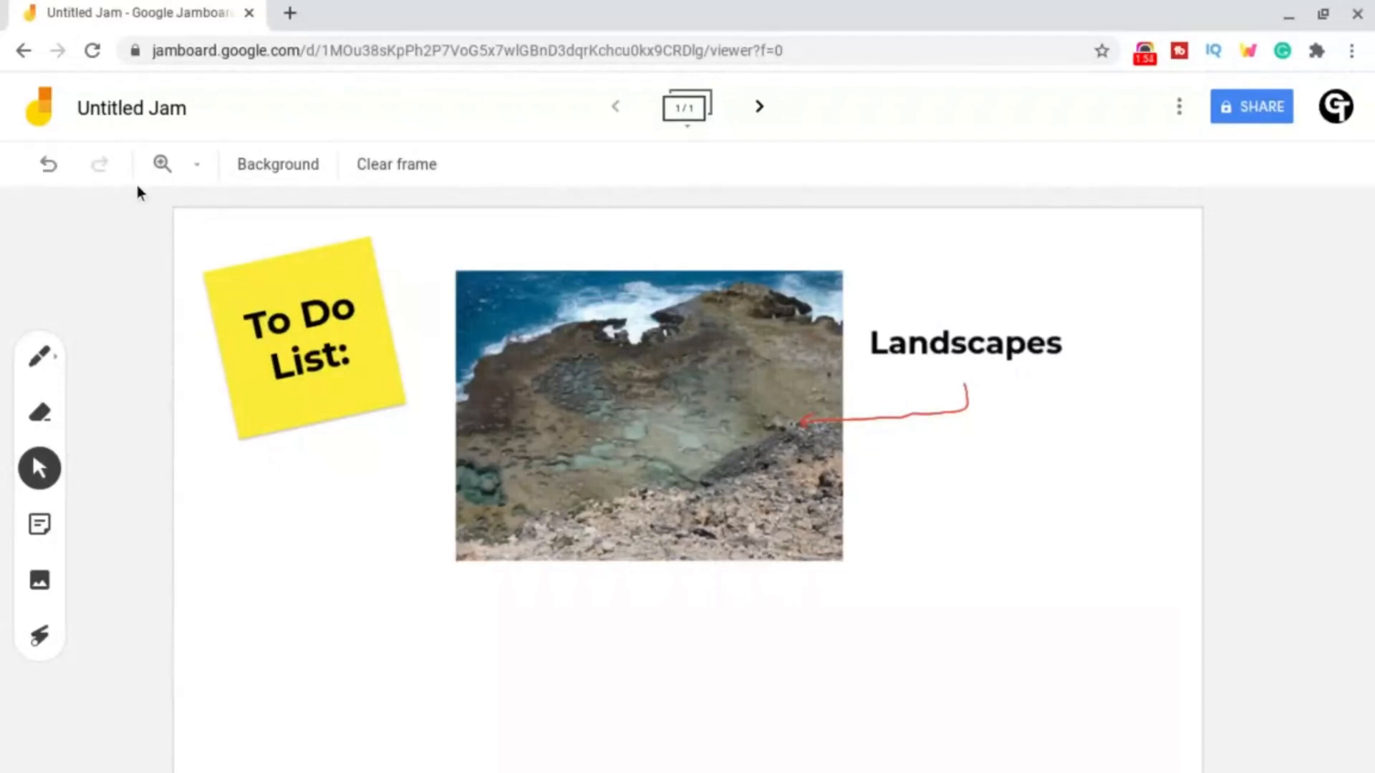
mouse_move(277, 163)
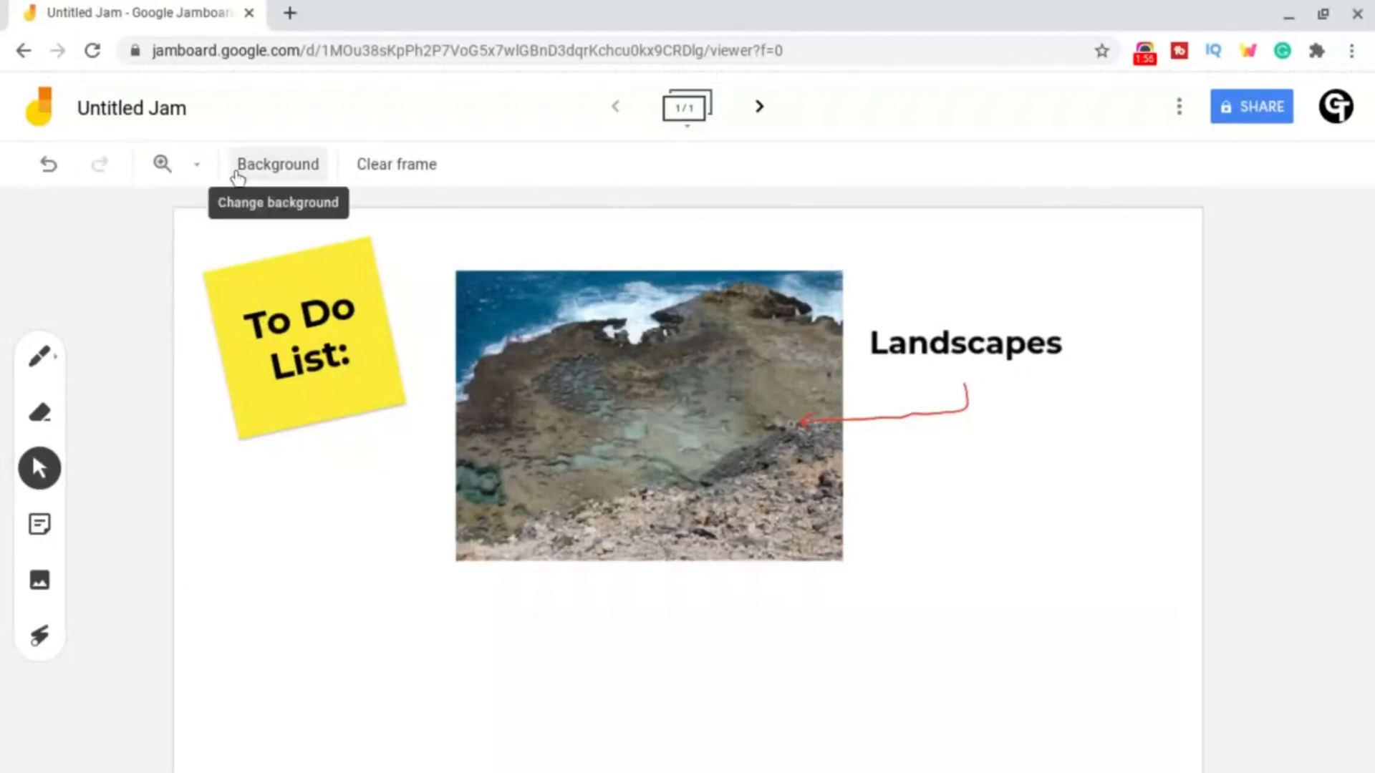
mouse_move(397, 163)
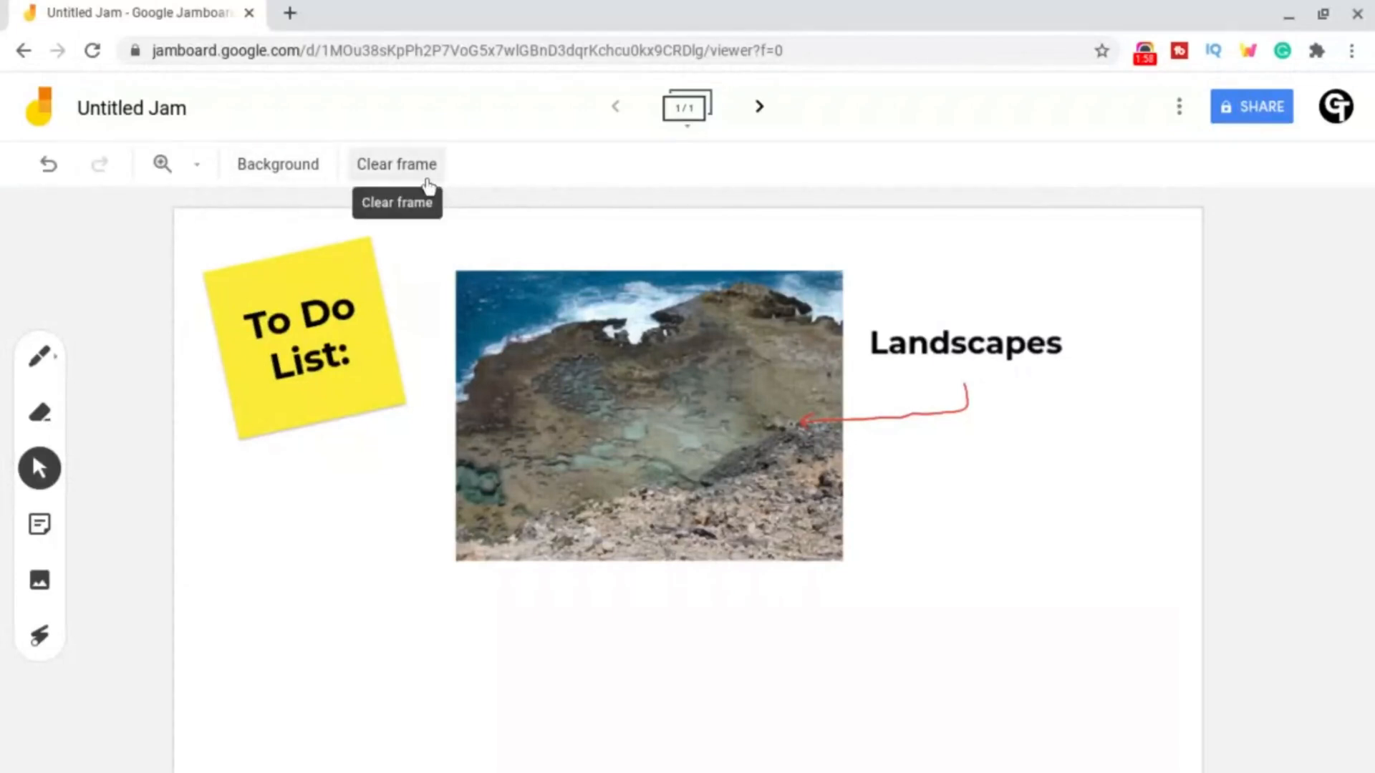
mouse_move(326, 207)
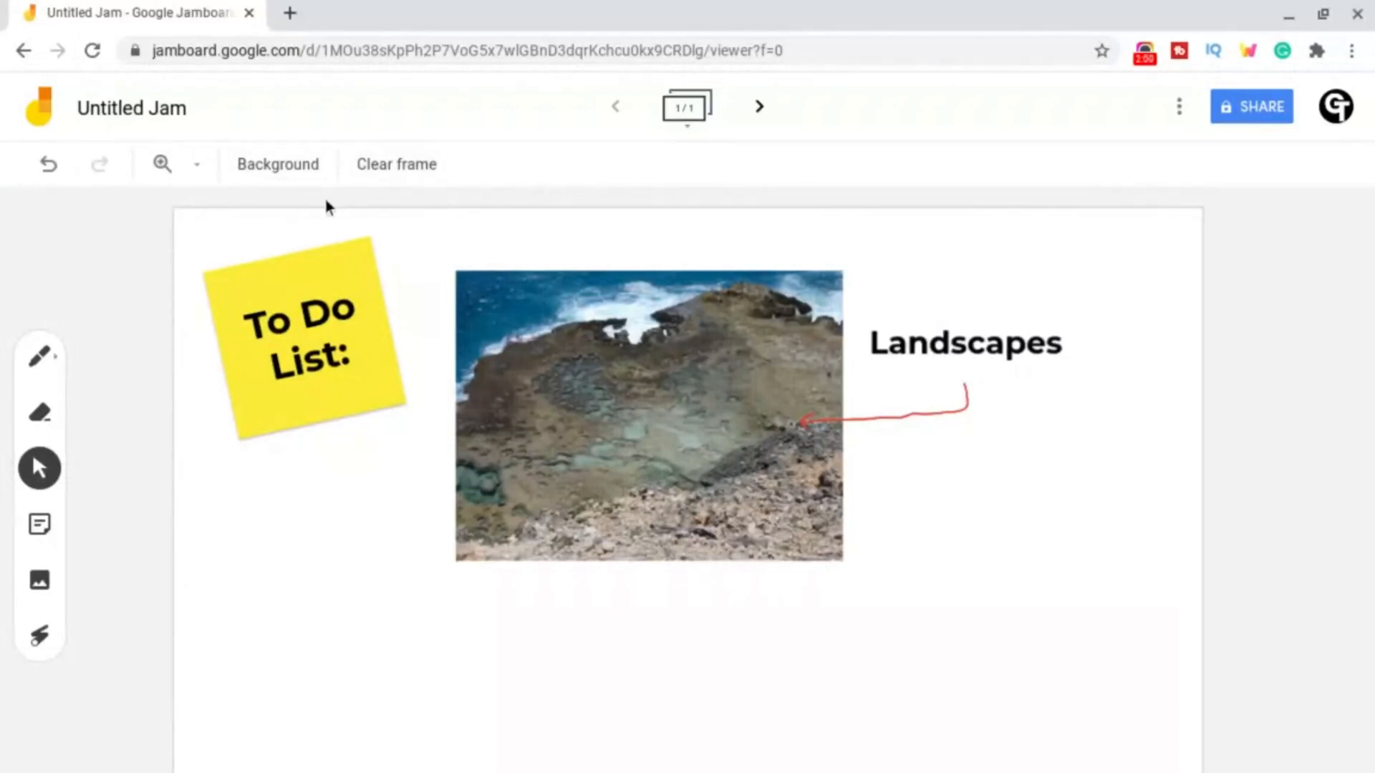
Step: Cycle the frame background through blank and lined, settling on solid dark blue
click(276, 164)
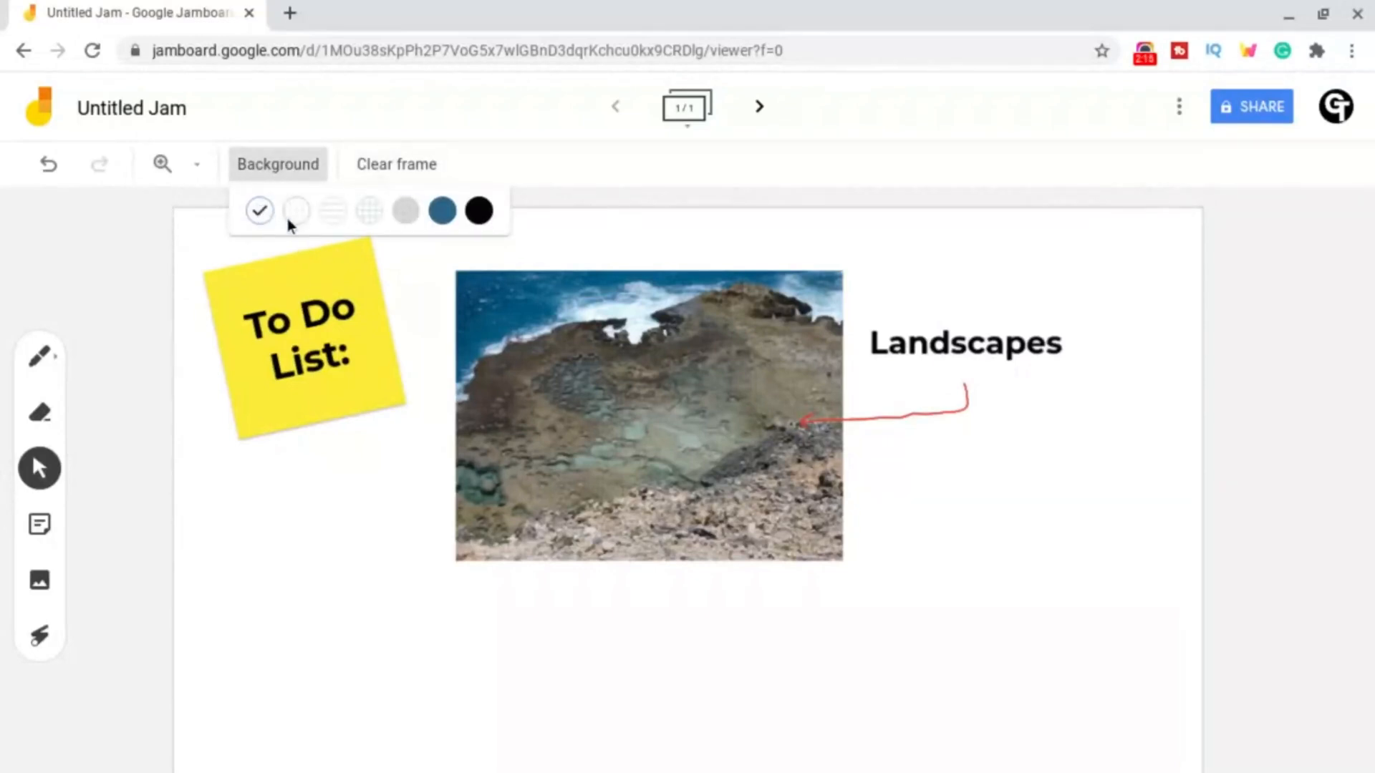
mouse_move(298, 193)
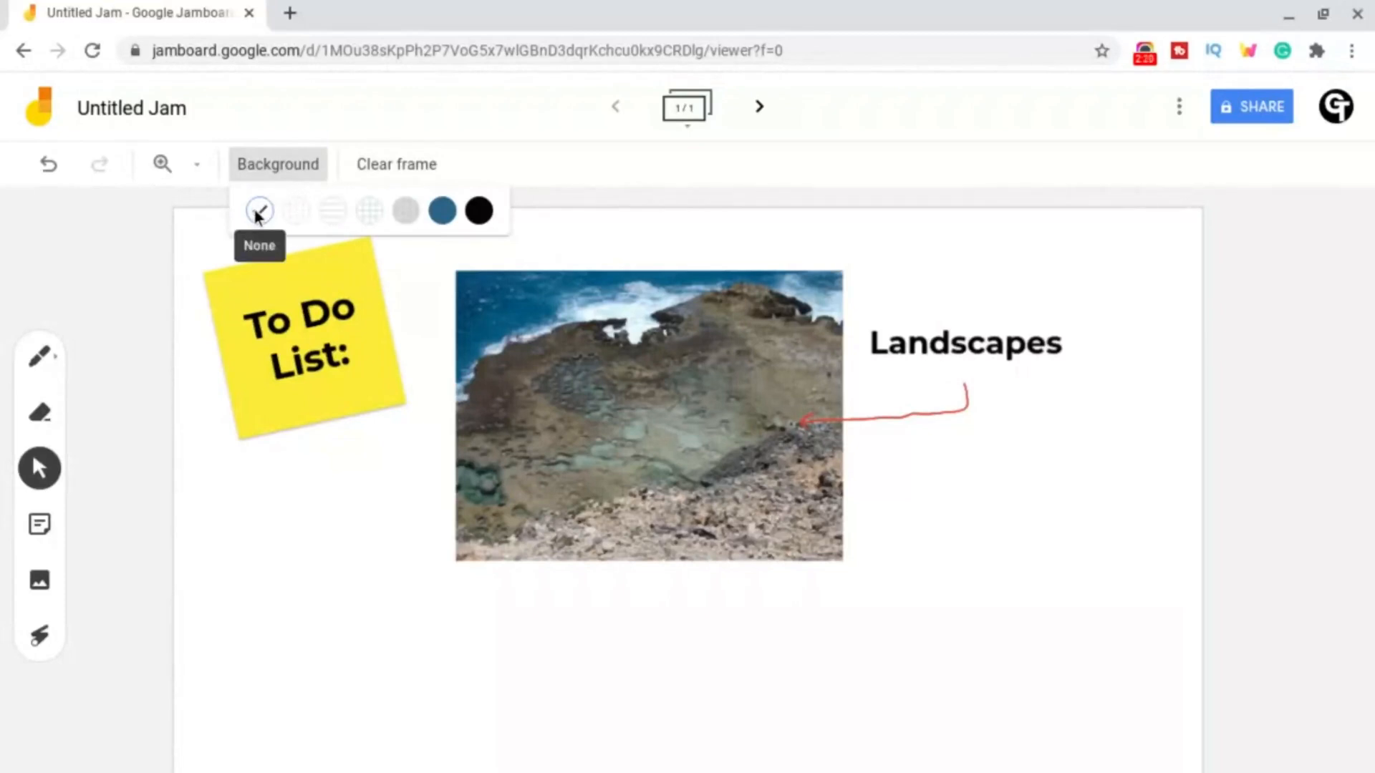
click(259, 210)
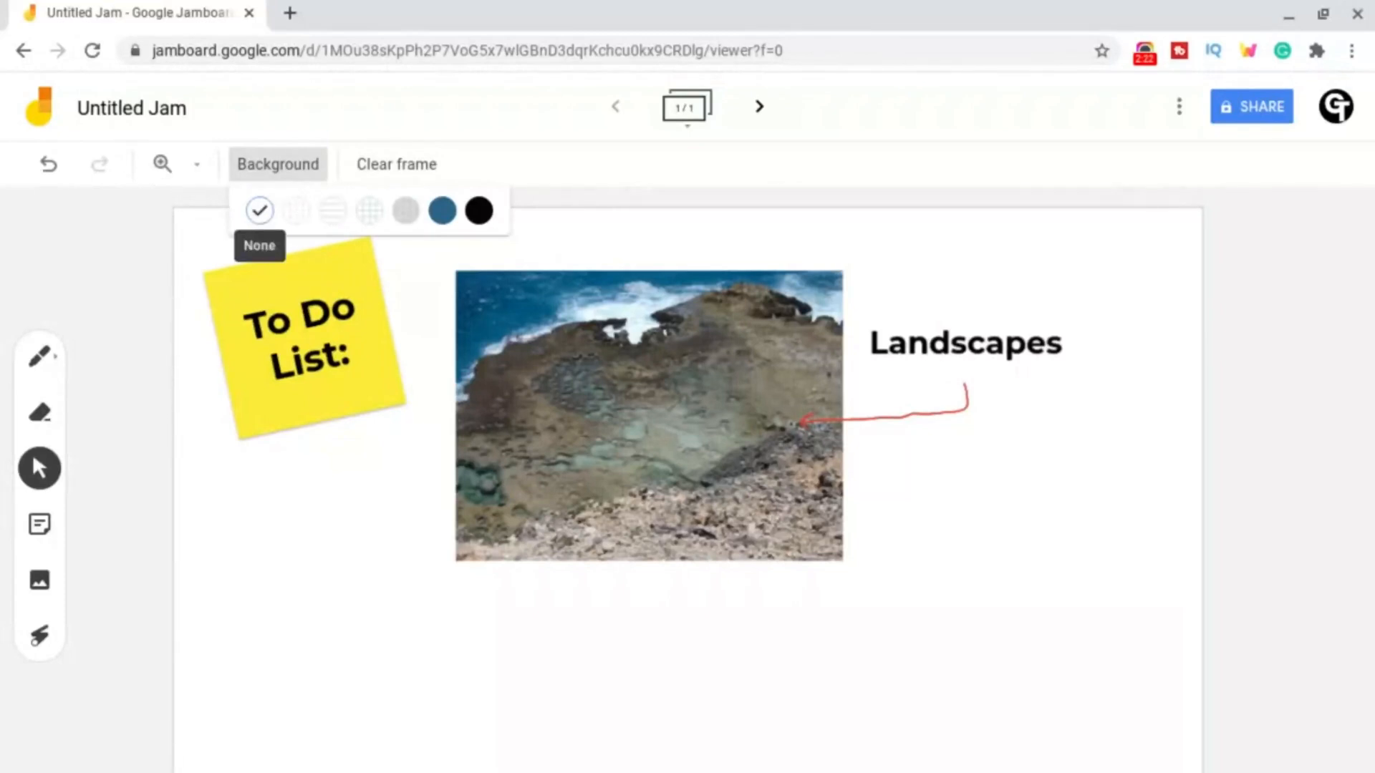
mouse_move(296, 210)
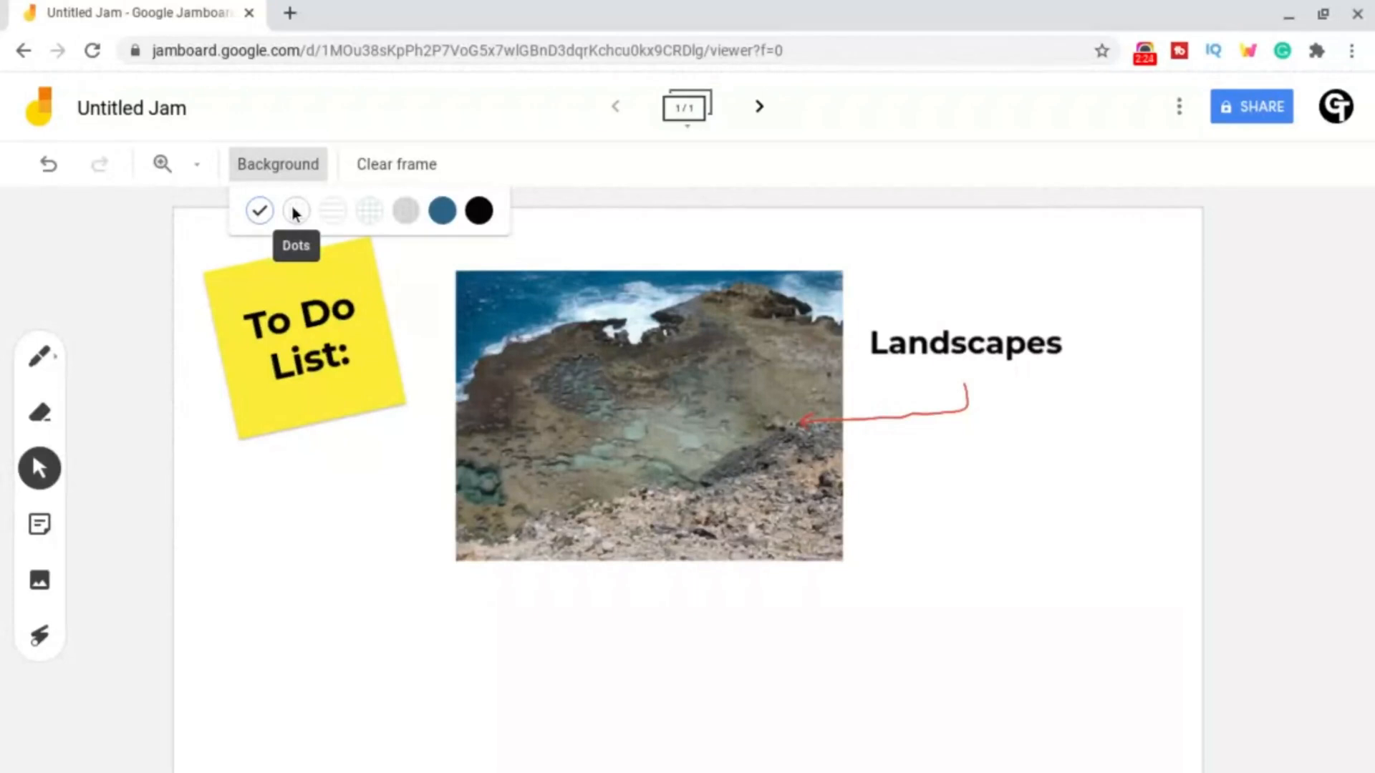
click(277, 164)
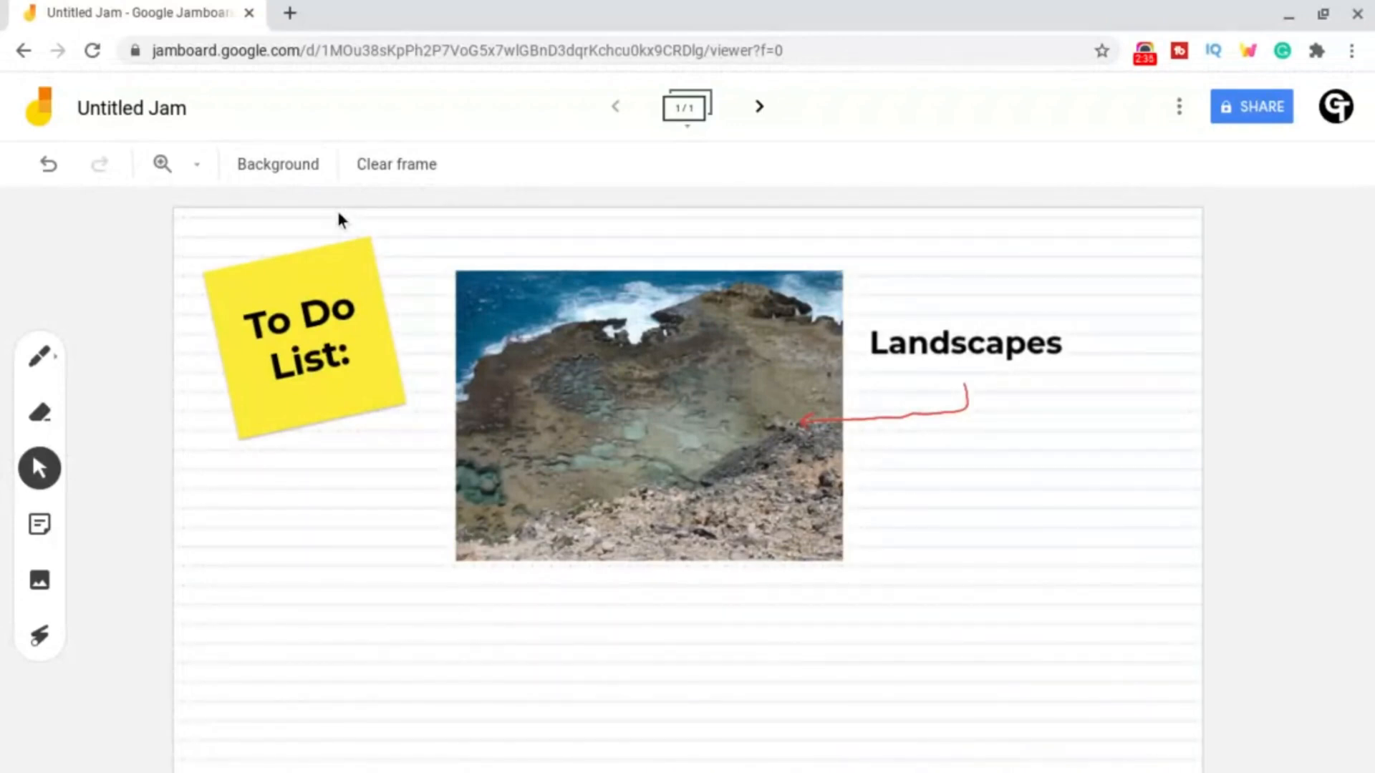
mouse_move(373, 215)
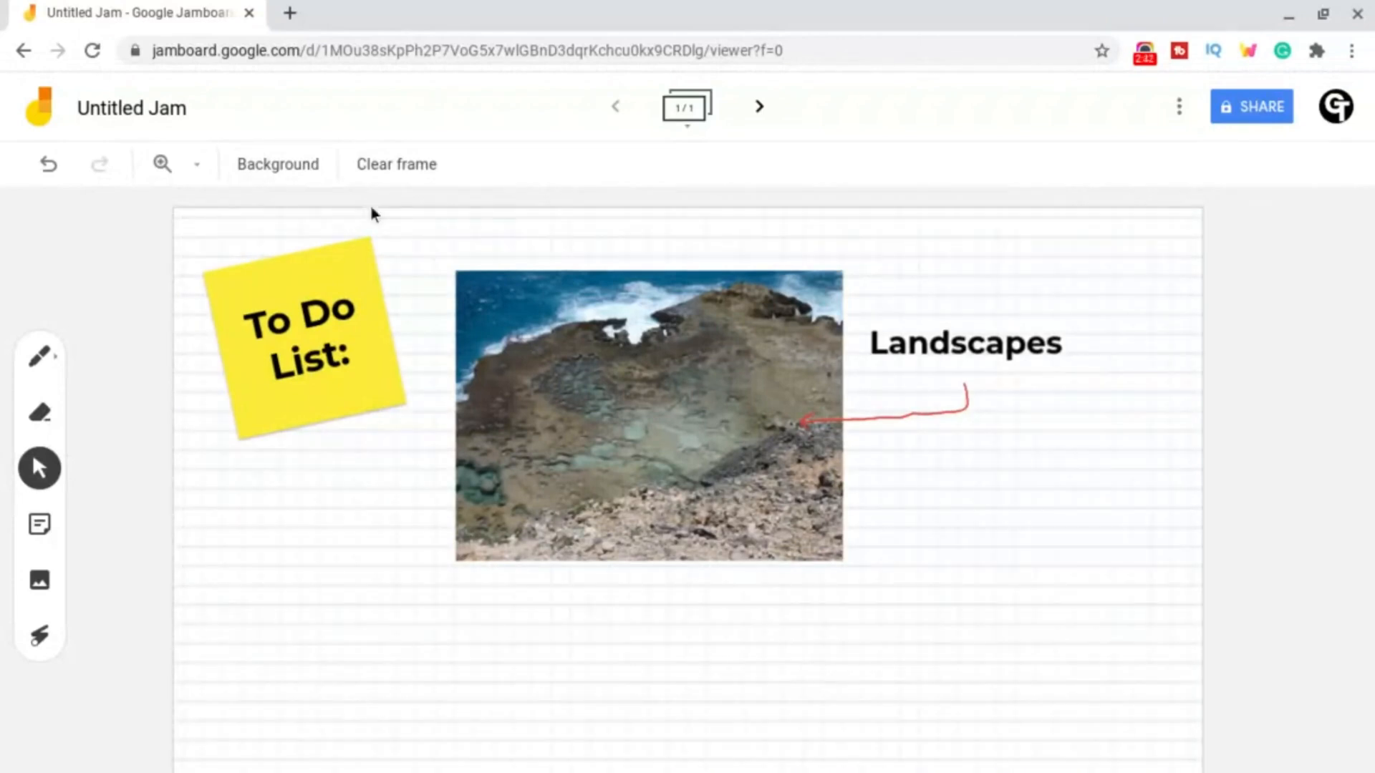
click(276, 163)
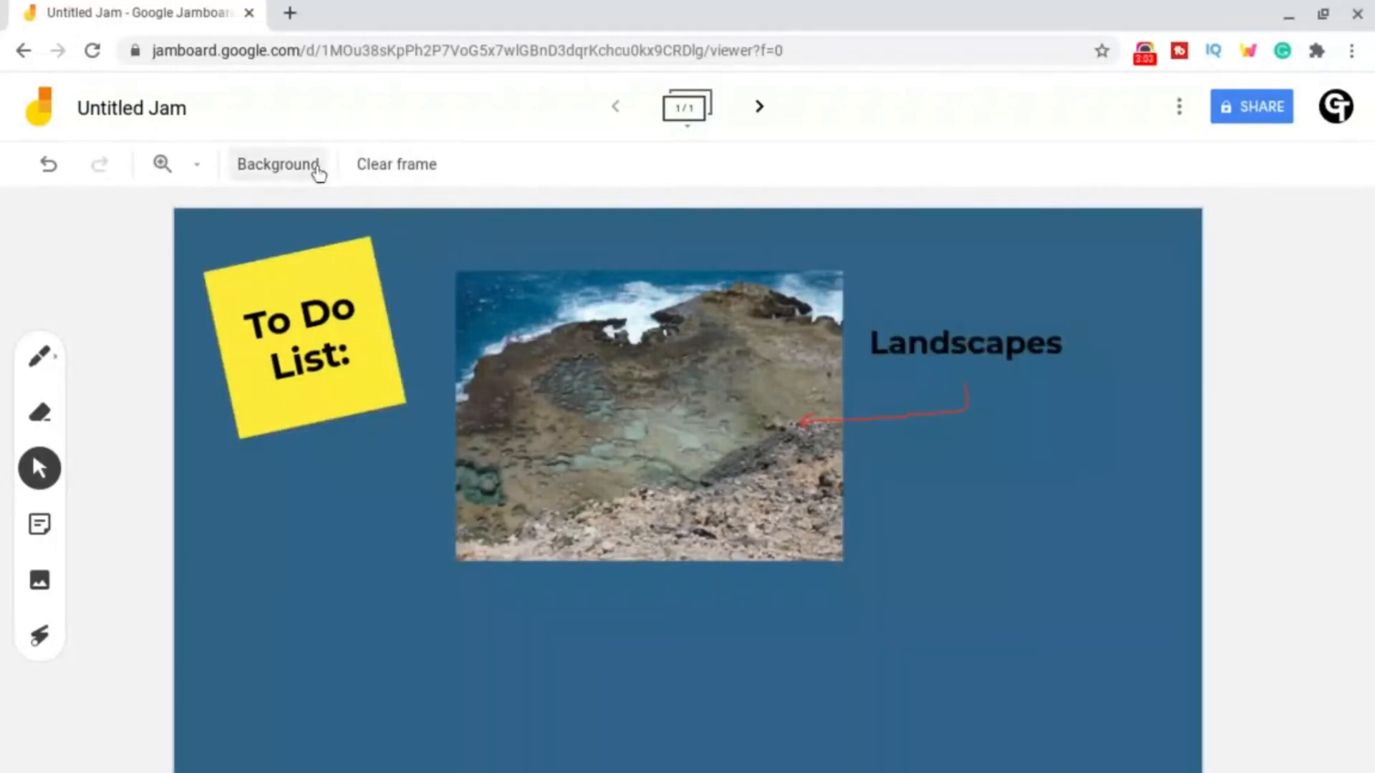
Step: Switch the frame background from dark blue to ruled horizontal lines
click(277, 164)
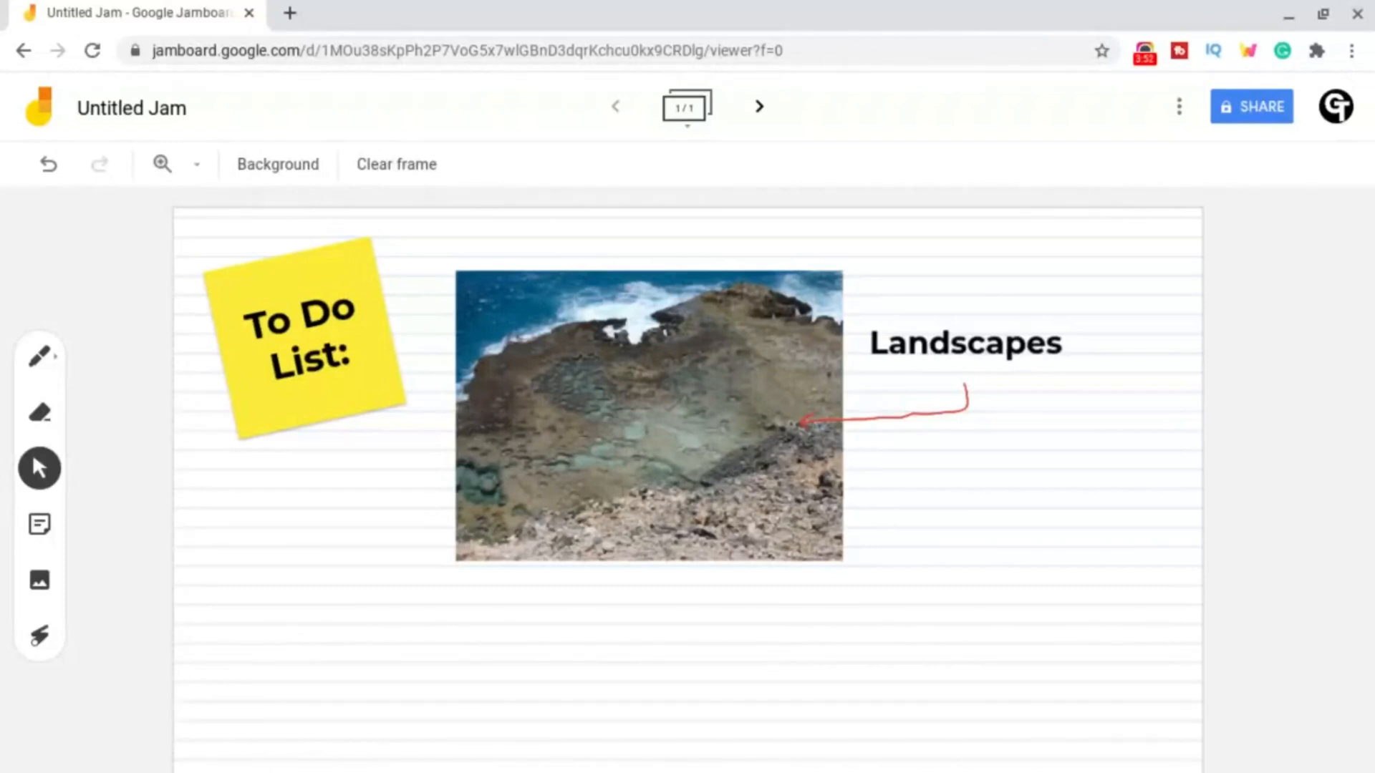
Step: Set a squared grid background and handwrite a red 3 below the To Do List note
click(40, 357)
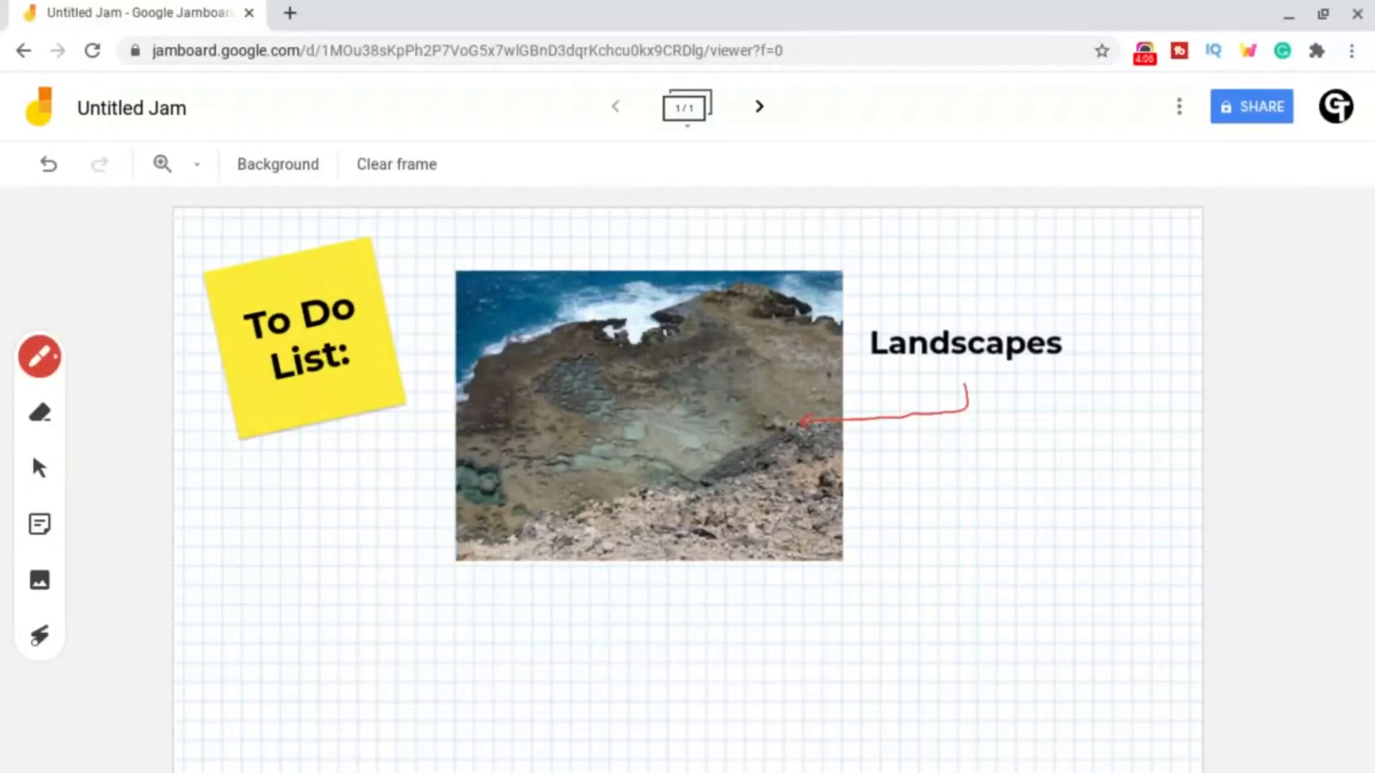
drag(347, 627, 333, 684)
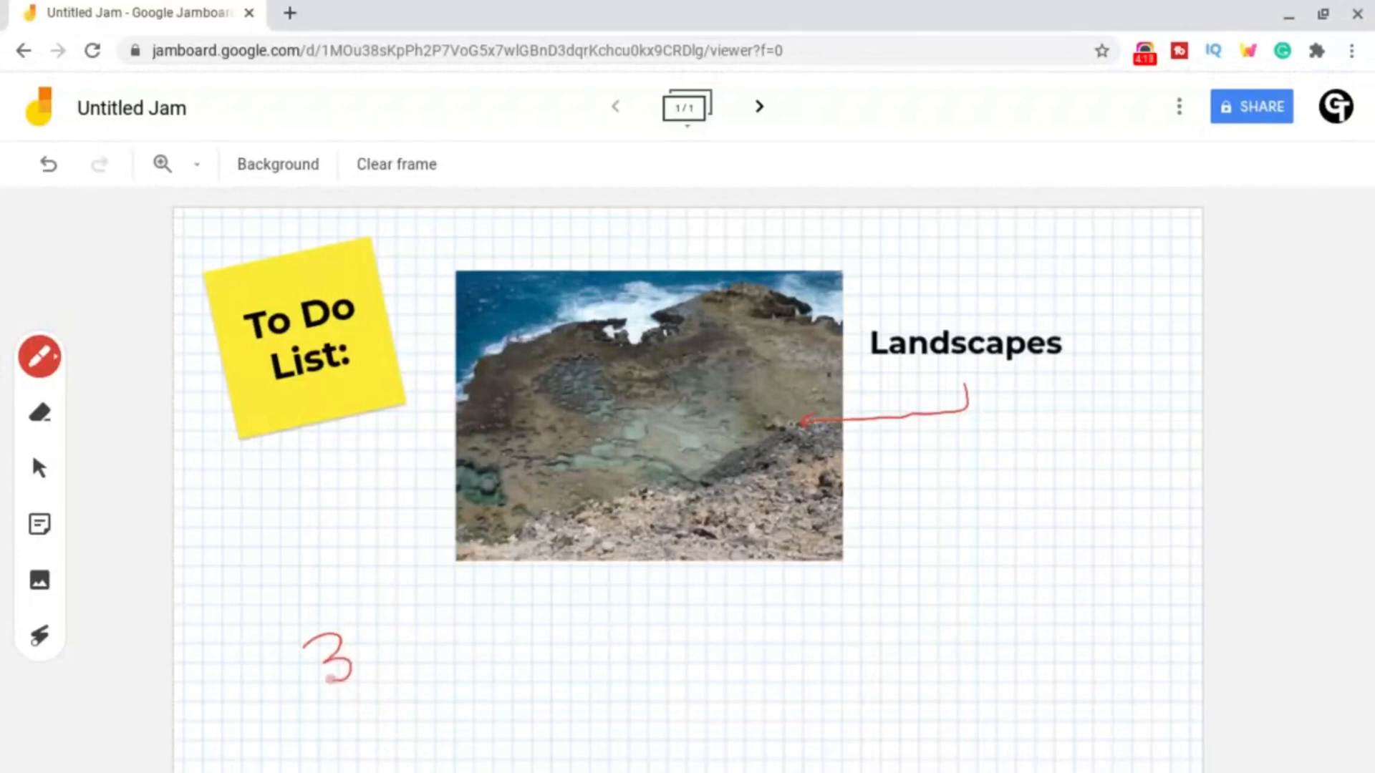